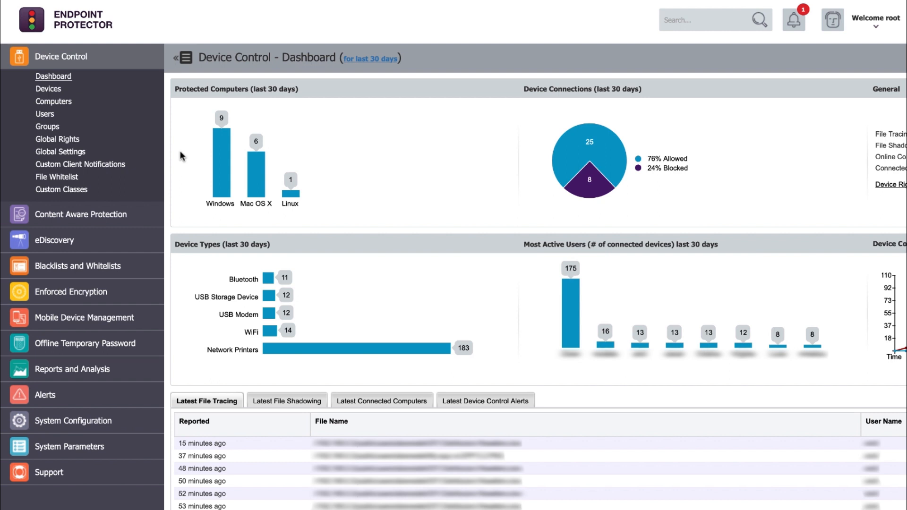
# - Open the Global Rights page from the Device Control sidebar
pyautogui.click(57, 139)
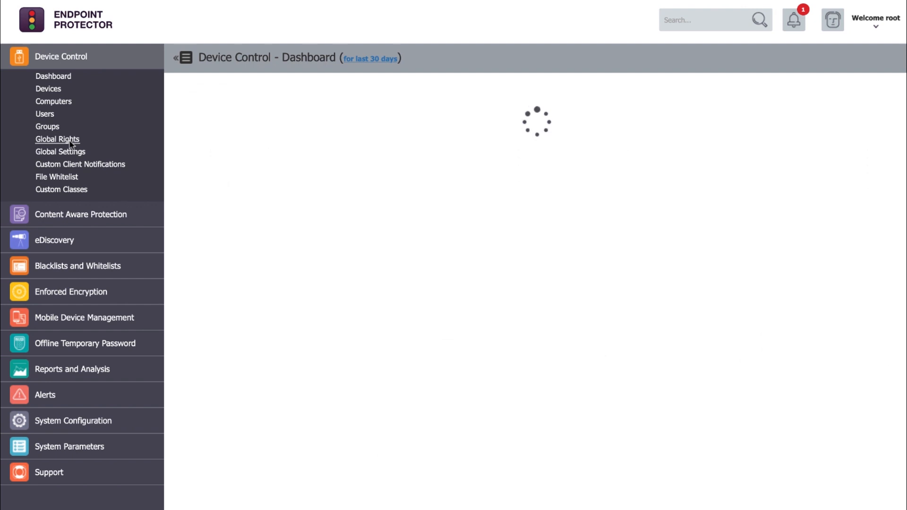
pyautogui.click(57, 139)
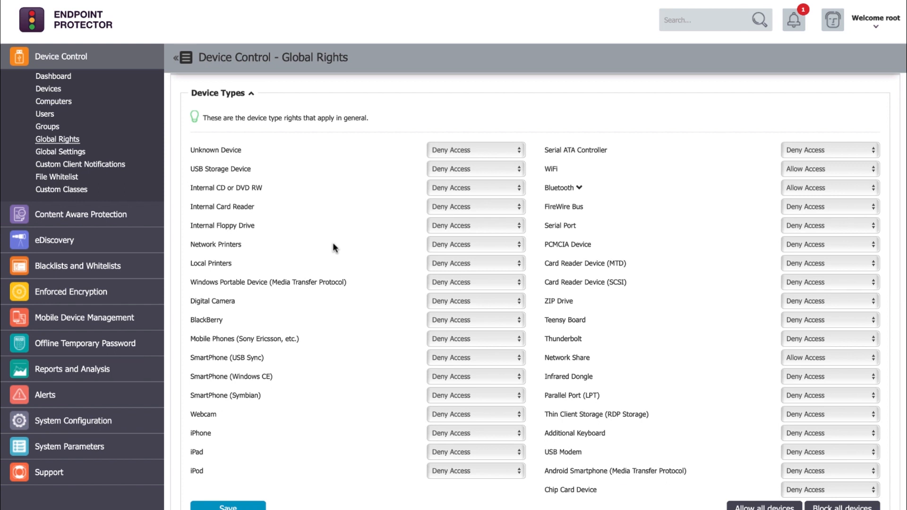
pyautogui.scroll(-3)
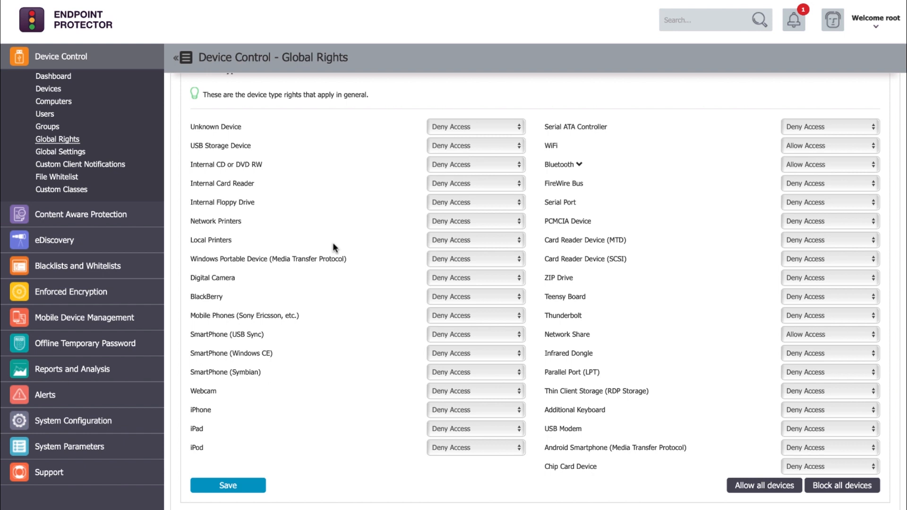
pyautogui.scroll(-3)
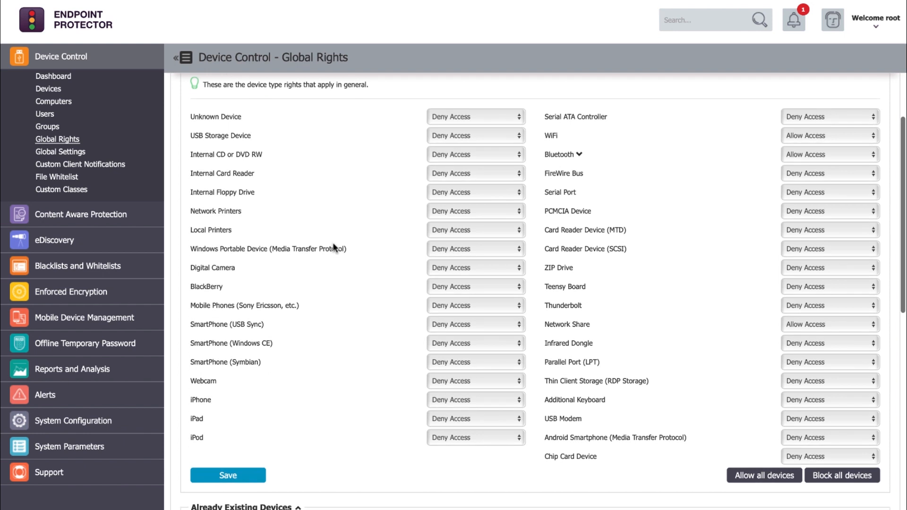
pyautogui.click(475, 116)
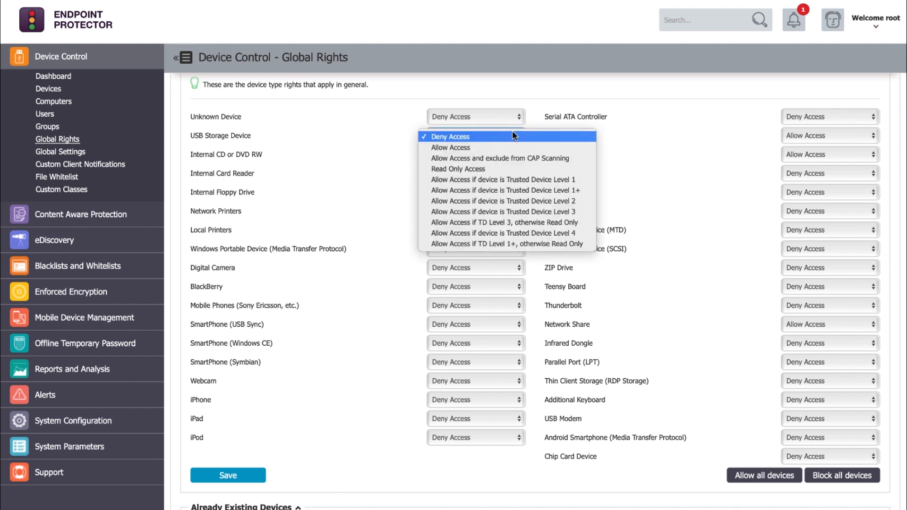
pyautogui.moveTo(507, 147)
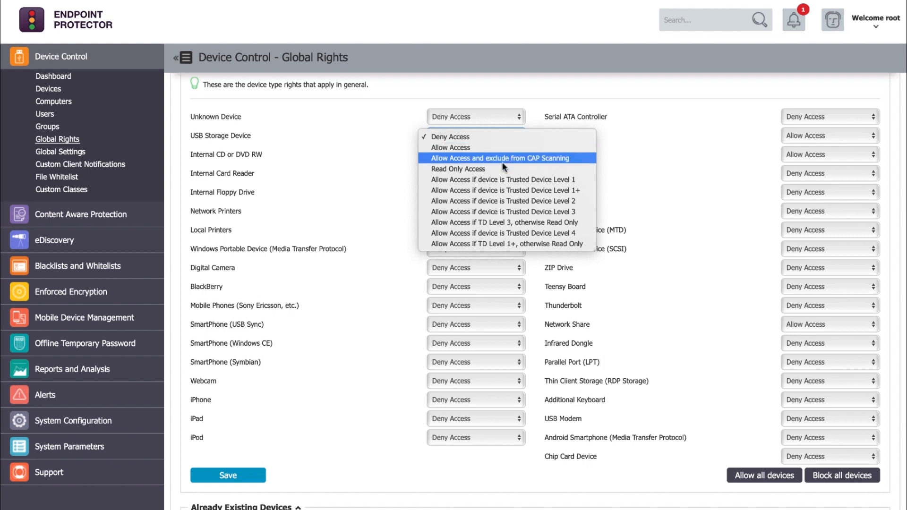
pyautogui.moveTo(502, 173)
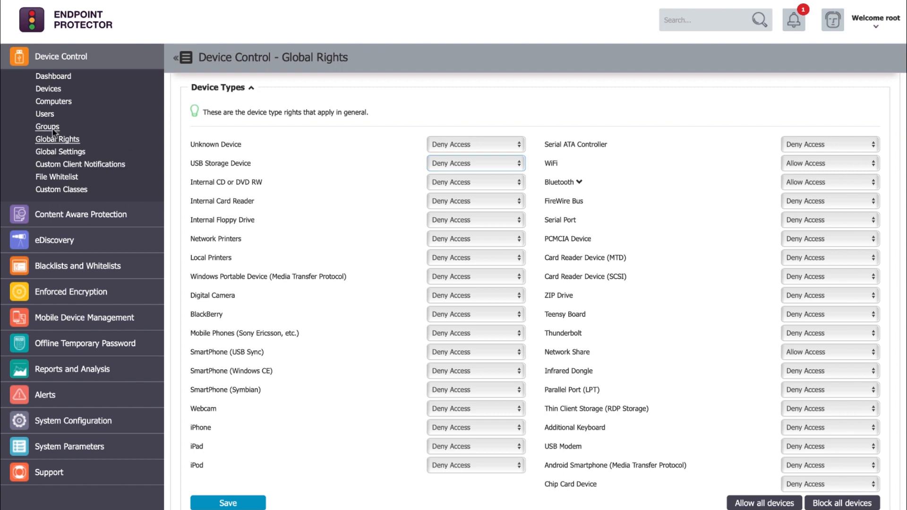
# - Open Manage Rights for the Sales Group and review its mostly global-preserving device rights
pyautogui.click(48, 127)
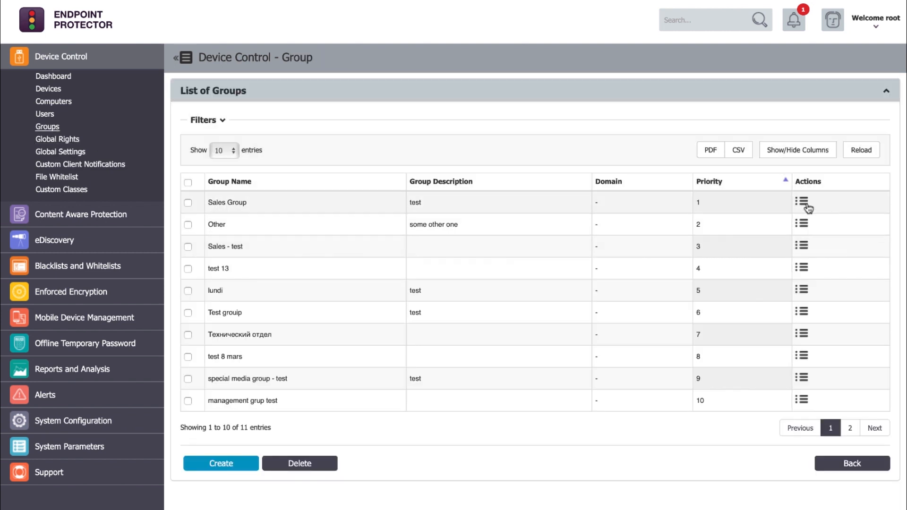
pyautogui.click(801, 203)
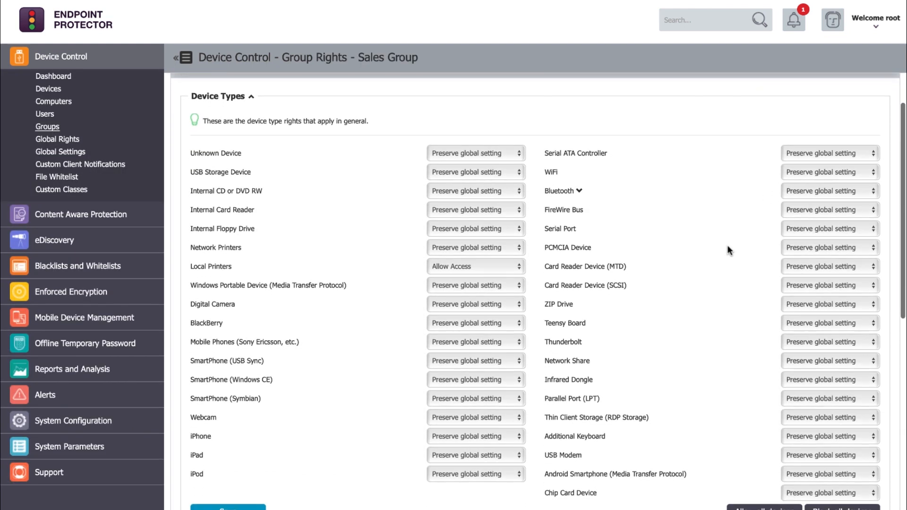
pyautogui.scroll(-3)
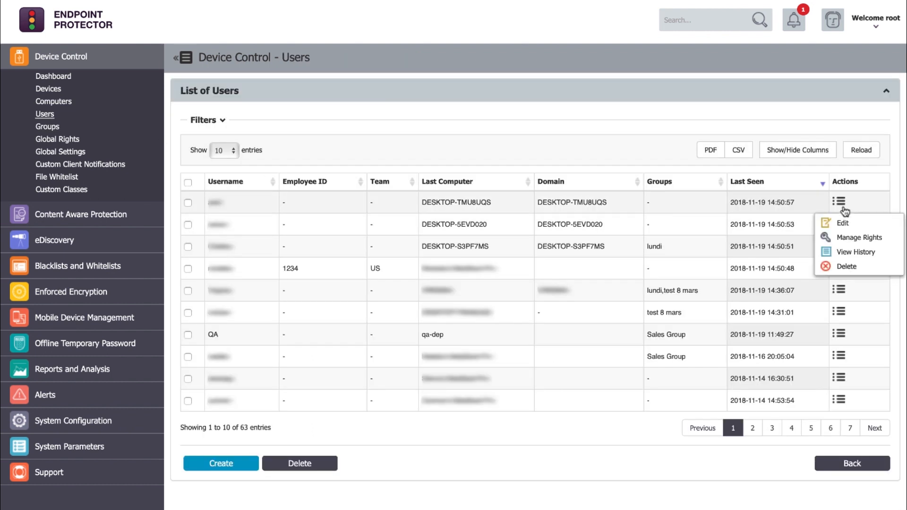
# - View the first user's device rights, then move to an individual computer's rights
pyautogui.click(859, 238)
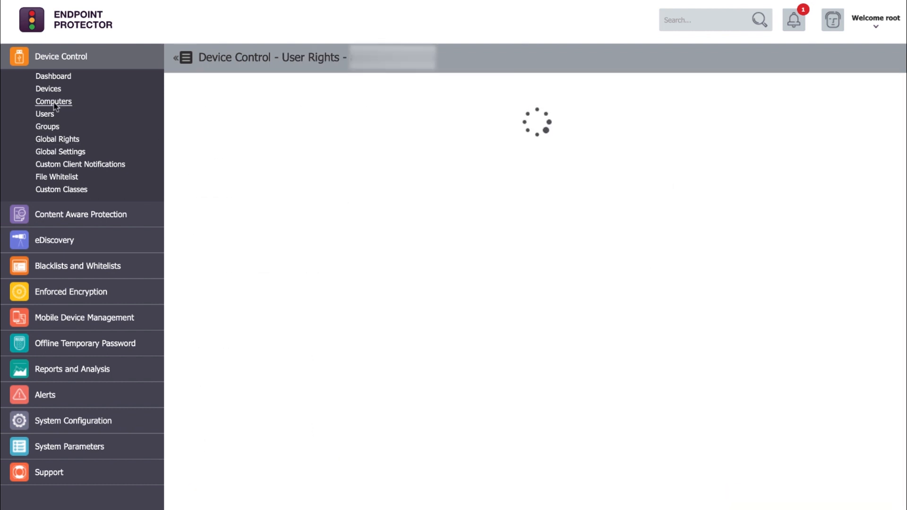
pyautogui.click(53, 101)
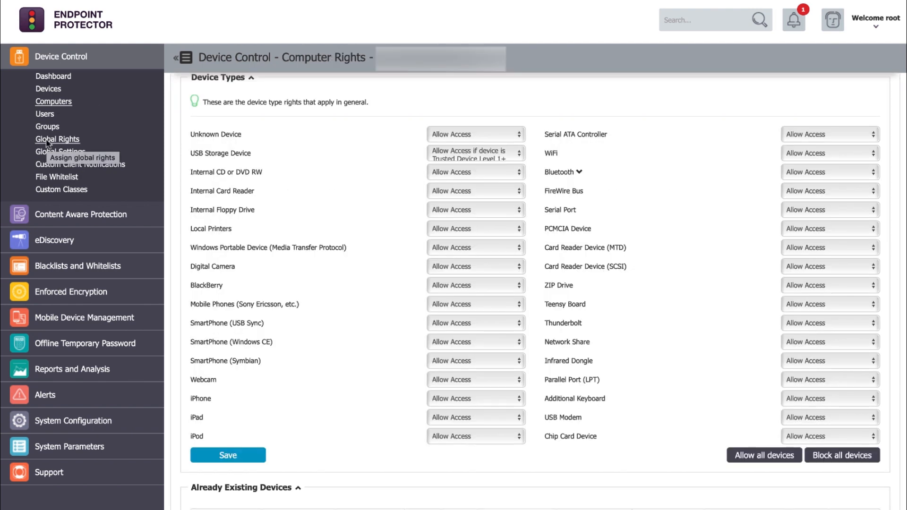
pyautogui.moveTo(49, 128)
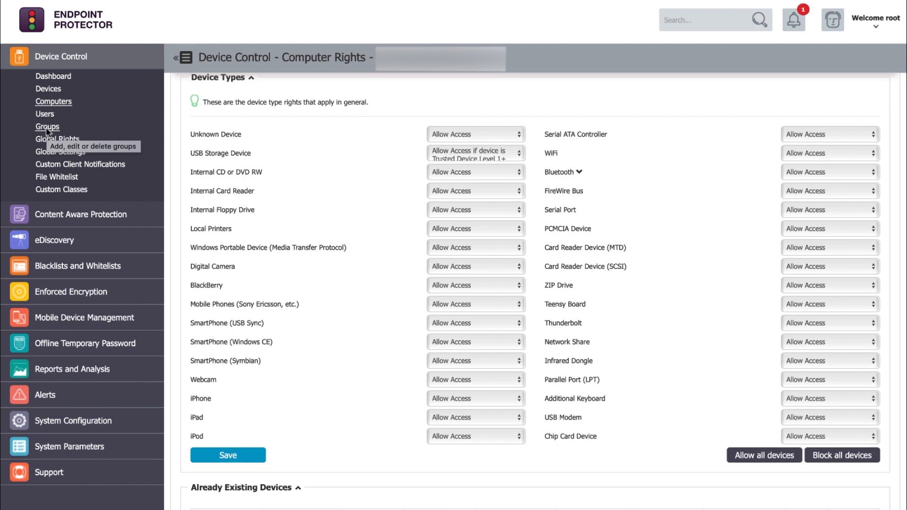
pyautogui.moveTo(60, 110)
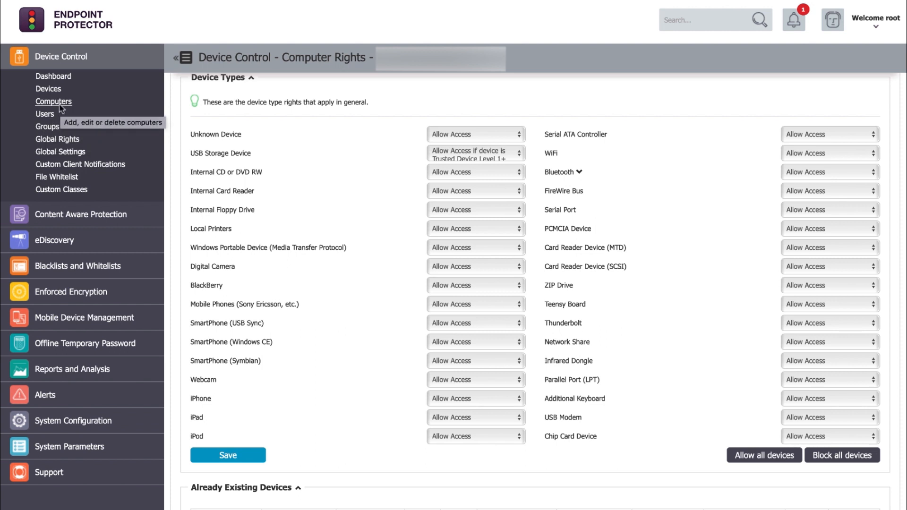
pyautogui.moveTo(66, 109)
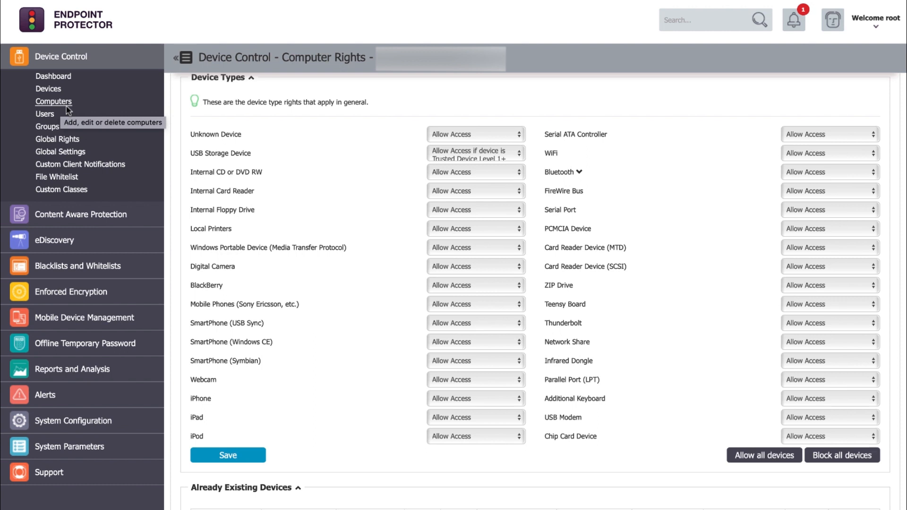
# - Open Global Settings and scroll to the Outside Hours and Outside Network policies
pyautogui.click(60, 152)
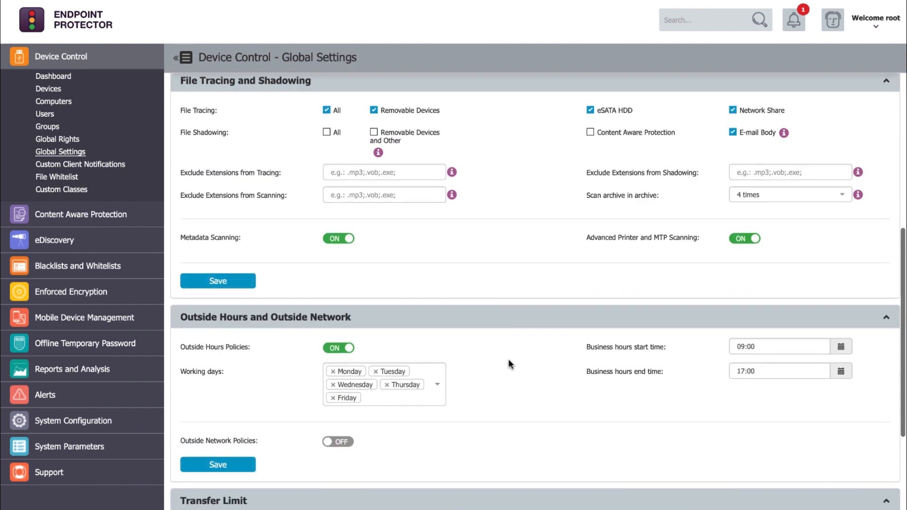
pyautogui.scroll(-3)
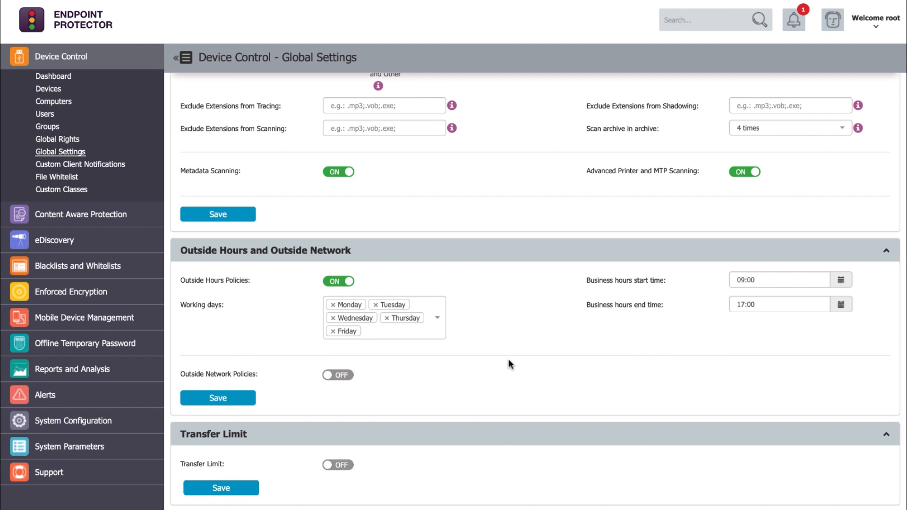
pyautogui.moveTo(416, 379)
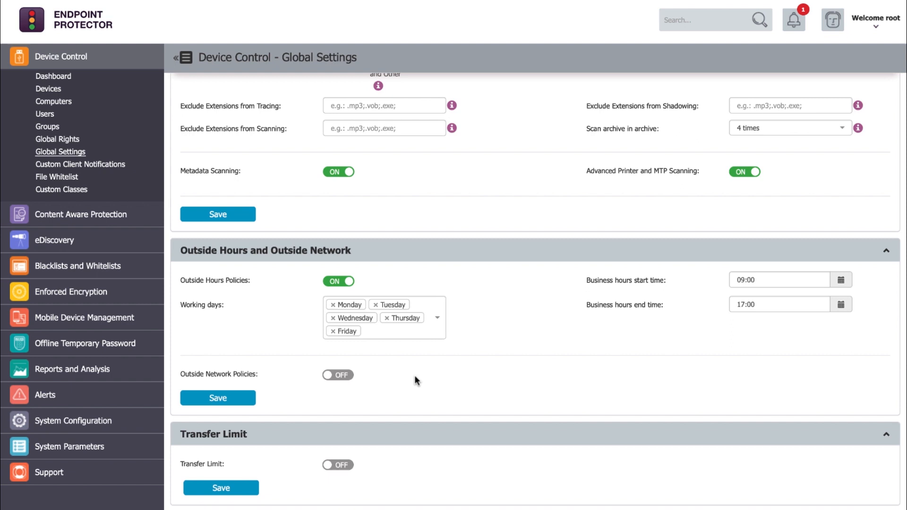
pyautogui.moveTo(324, 55)
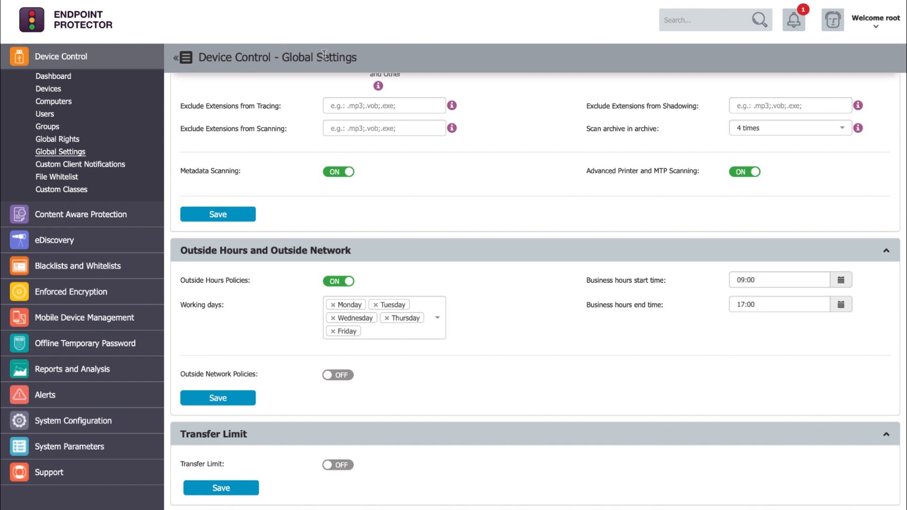
# - Open Manage Settings for the Sales Group and scroll to its outside-hours policies
pyautogui.click(47, 127)
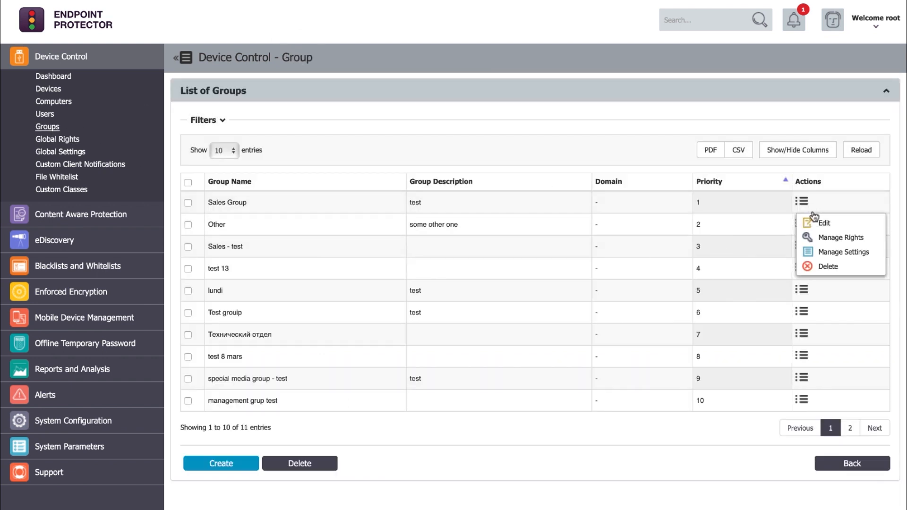
pyautogui.click(843, 251)
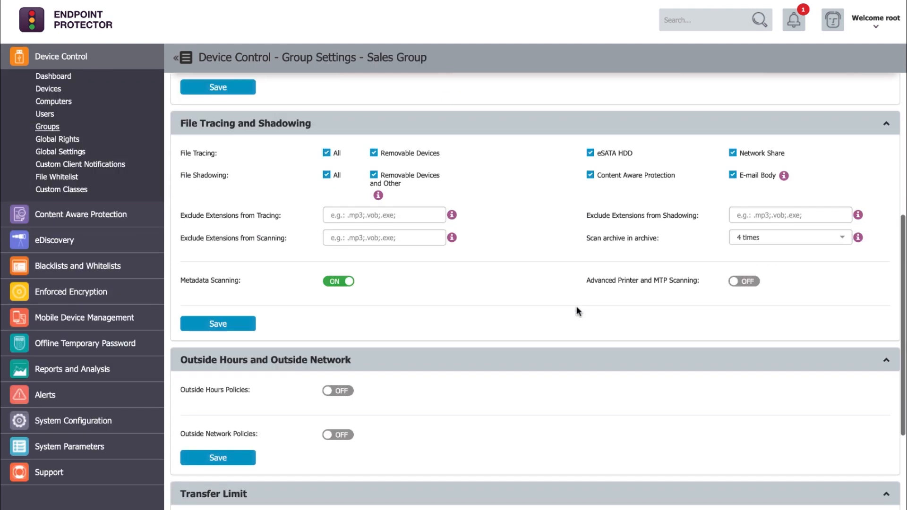
pyautogui.scroll(-3)
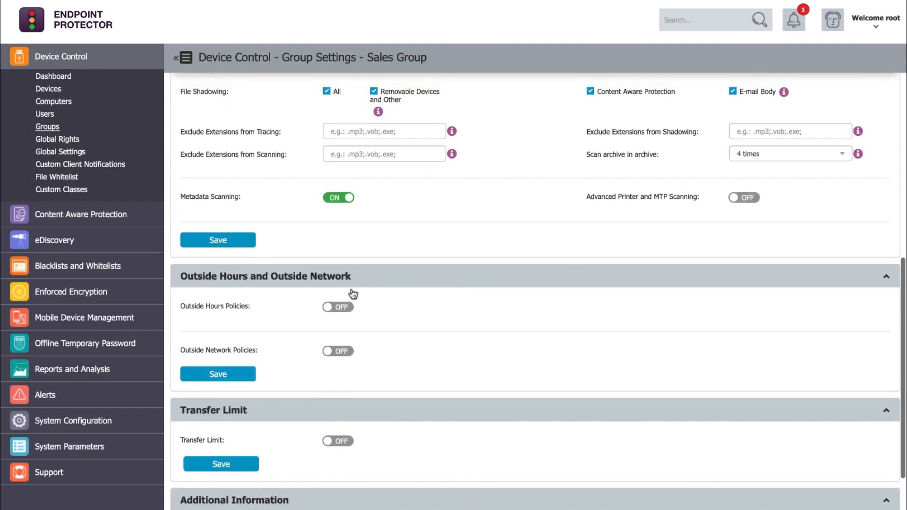
# - Open Manage Settings for a computer from the Computers list
pyautogui.click(53, 101)
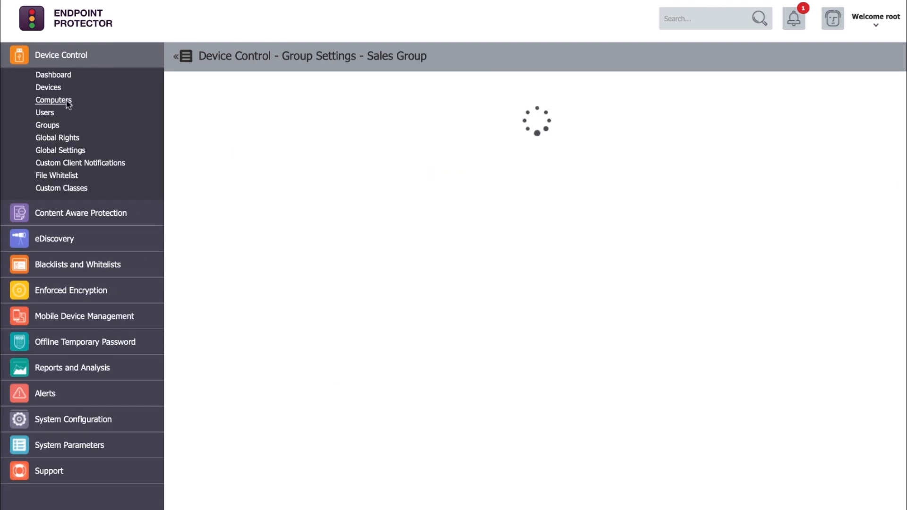
pyautogui.click(53, 100)
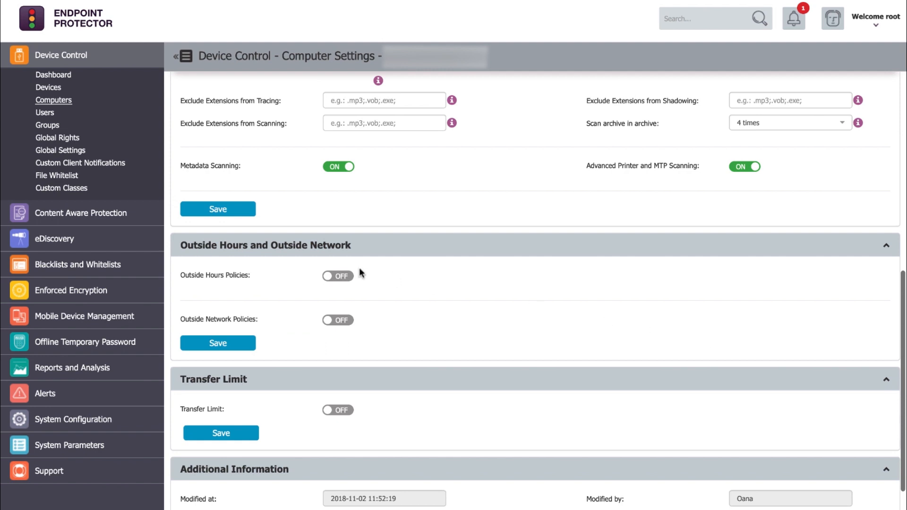
pyautogui.moveTo(240, 295)
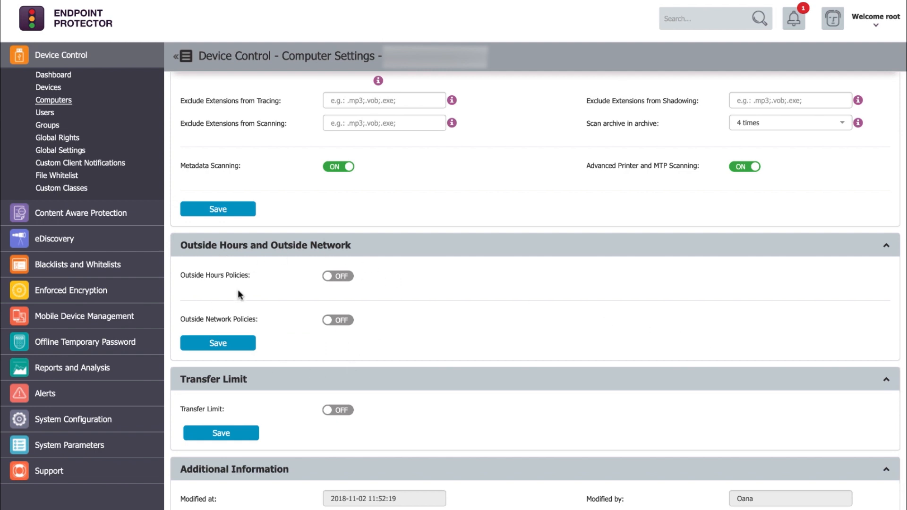